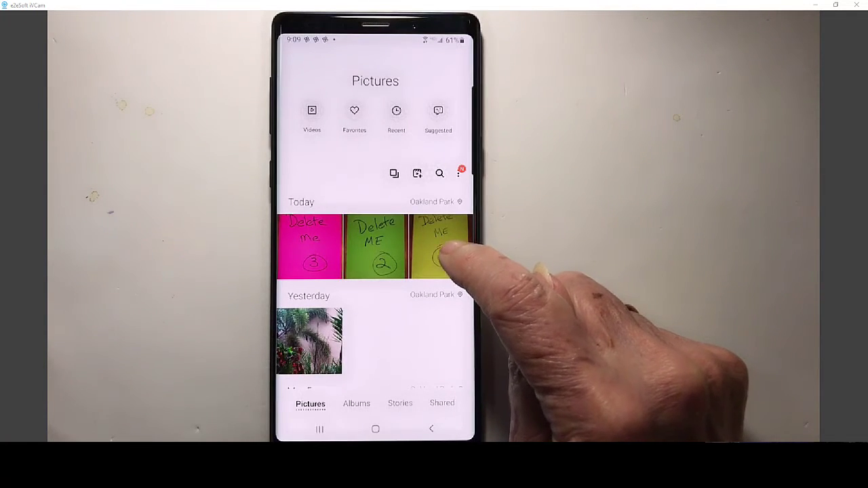
Move the 'Delete Me 1' photo to the Gallery trash and confirm
left_click(439, 247)
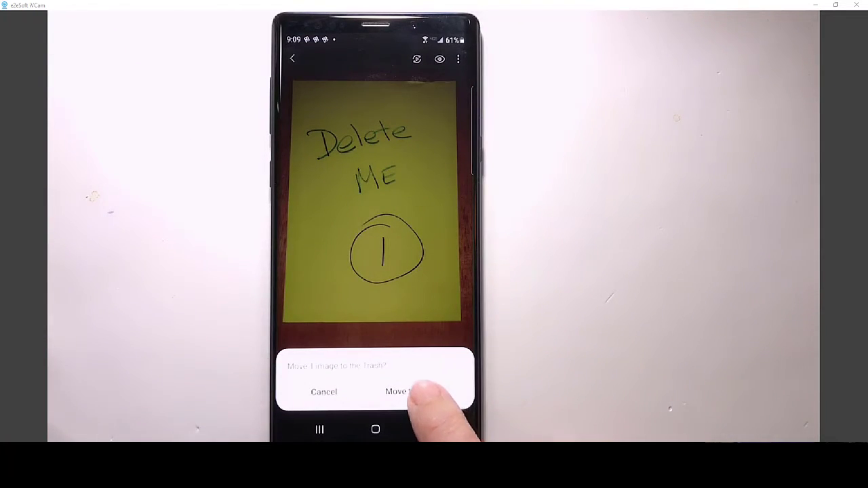
left_click(400, 392)
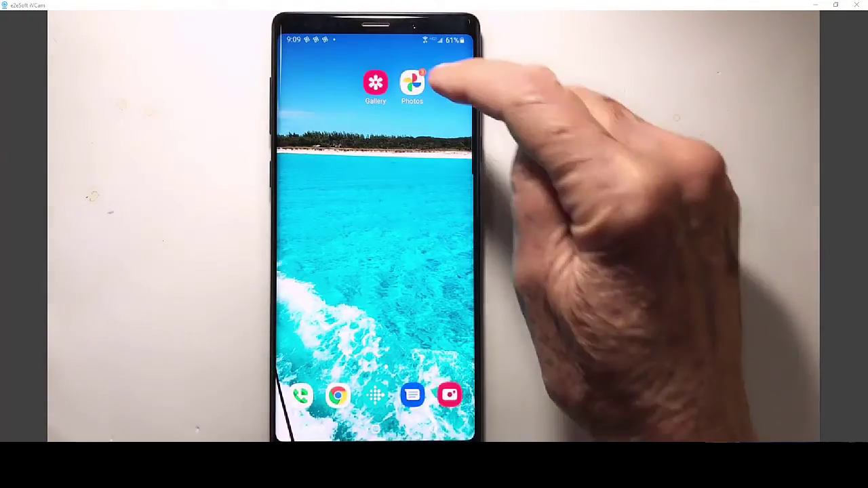
Launch Google Photos so 'Delete Me 1' shows full-screen from the library
left_click(411, 84)
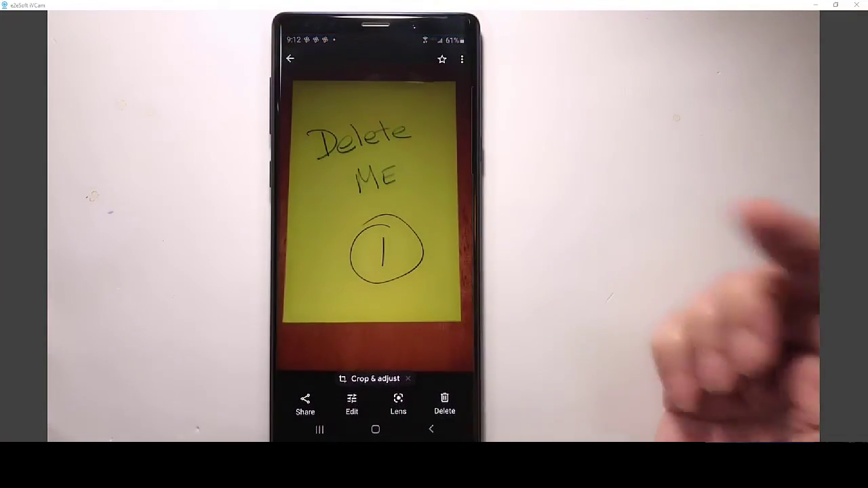
Delete the pink 'Delete Me 3' photo from device only and return to the timeline
left_click(290, 57)
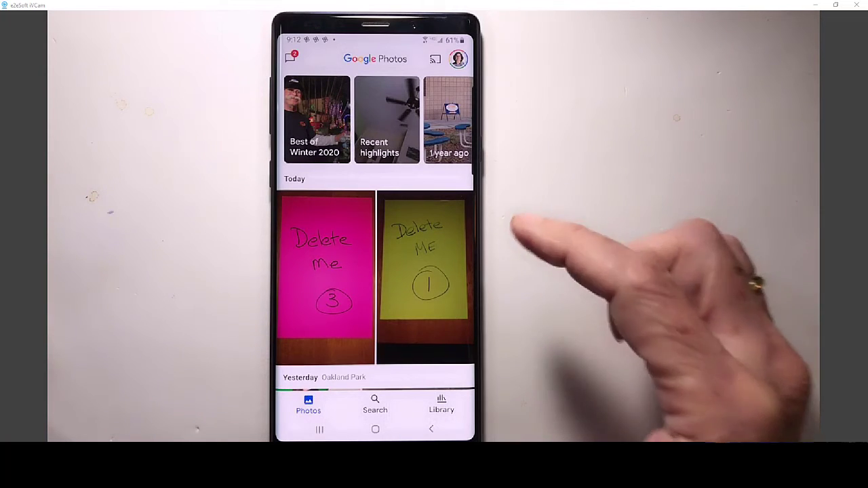
left_click(325, 274)
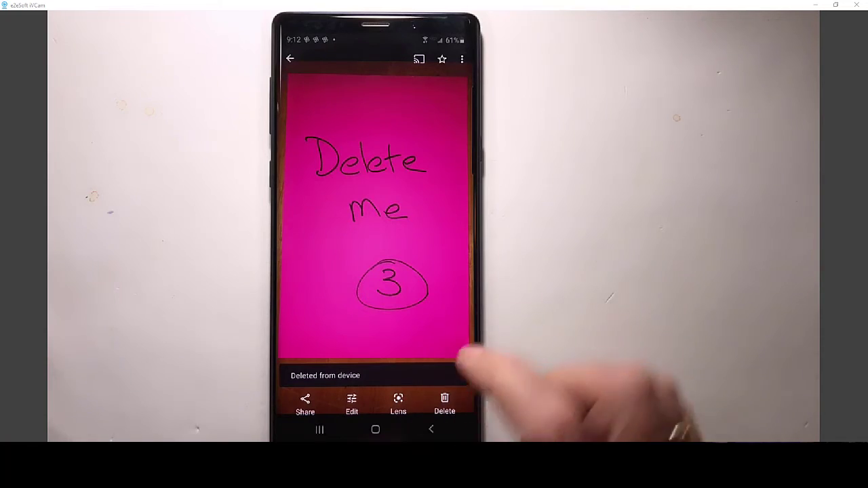
left_click(287, 57)
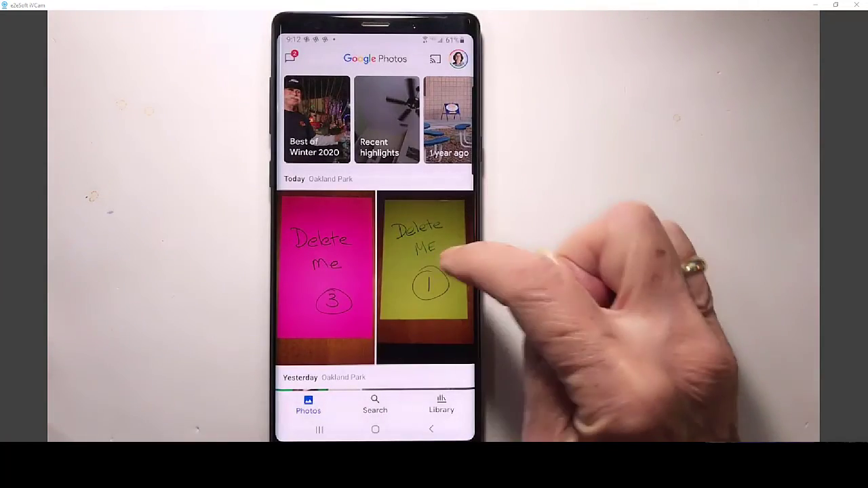